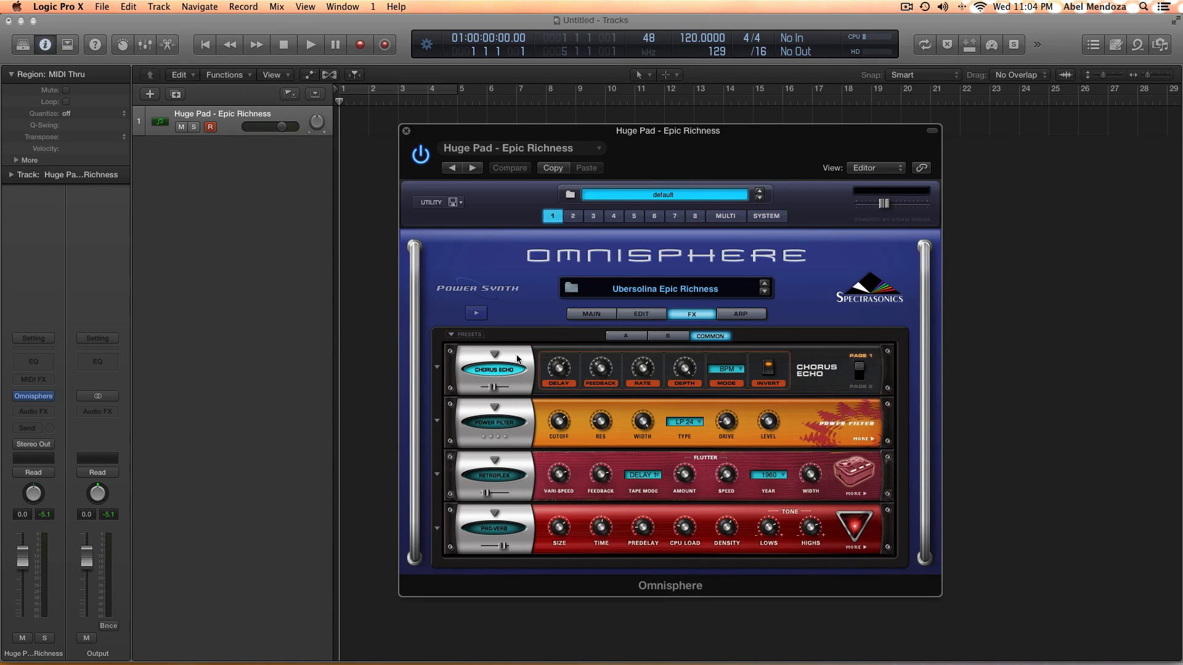
mouse_move(688, 285)
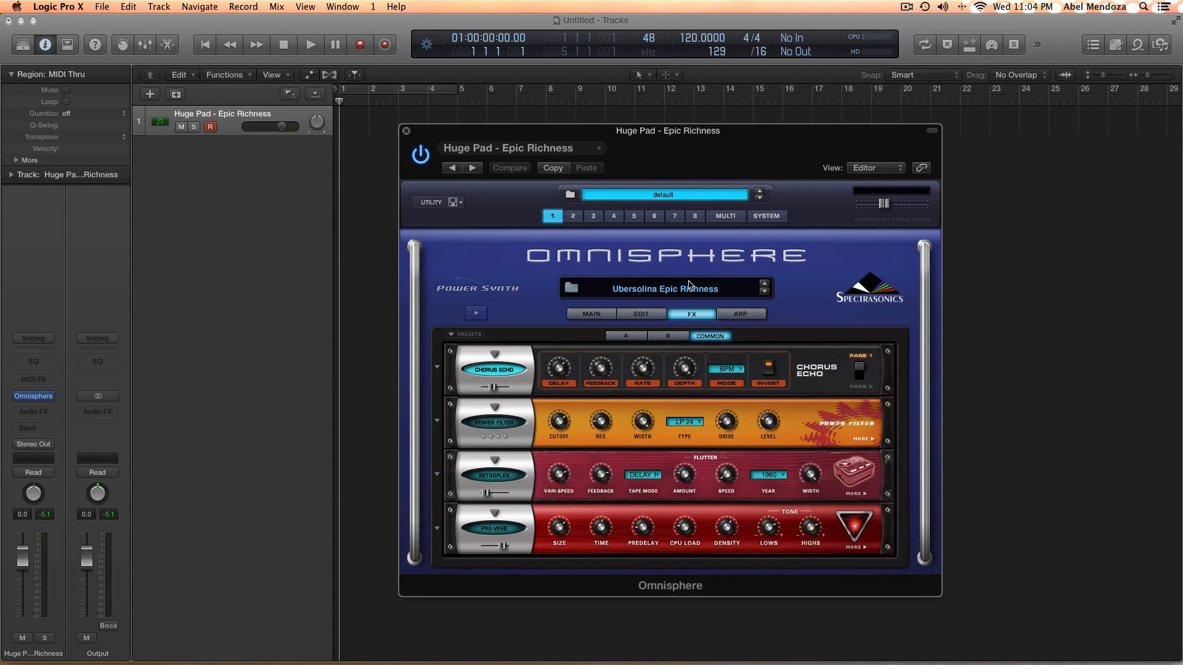
mouse_move(624, 297)
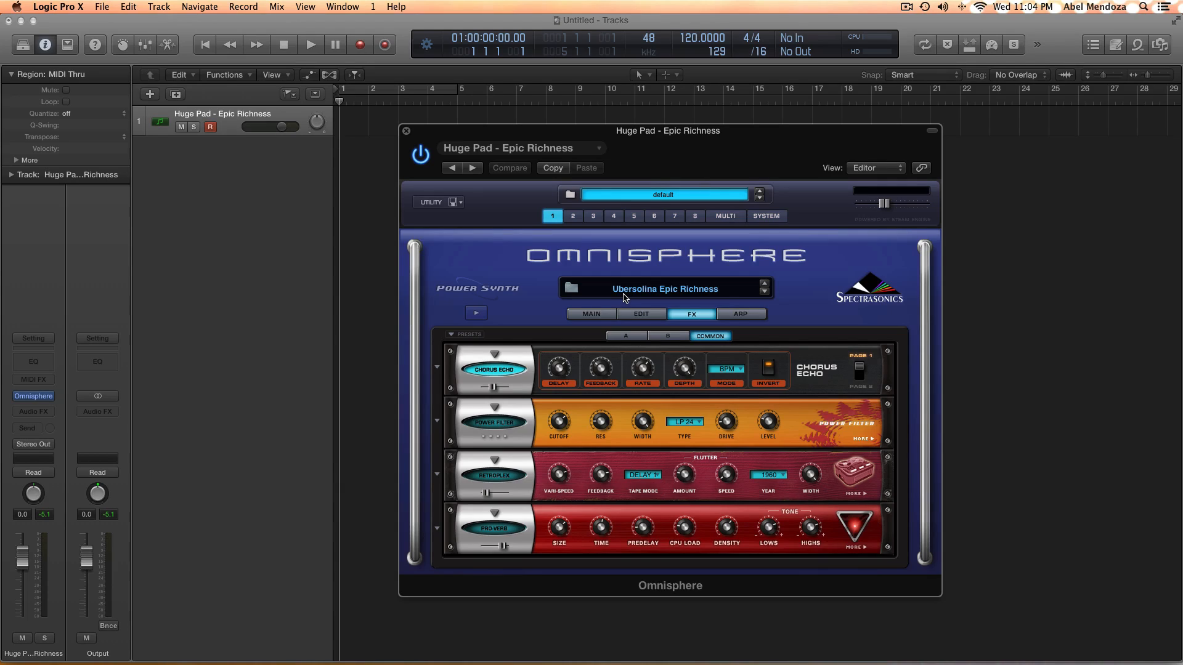
mouse_move(704, 295)
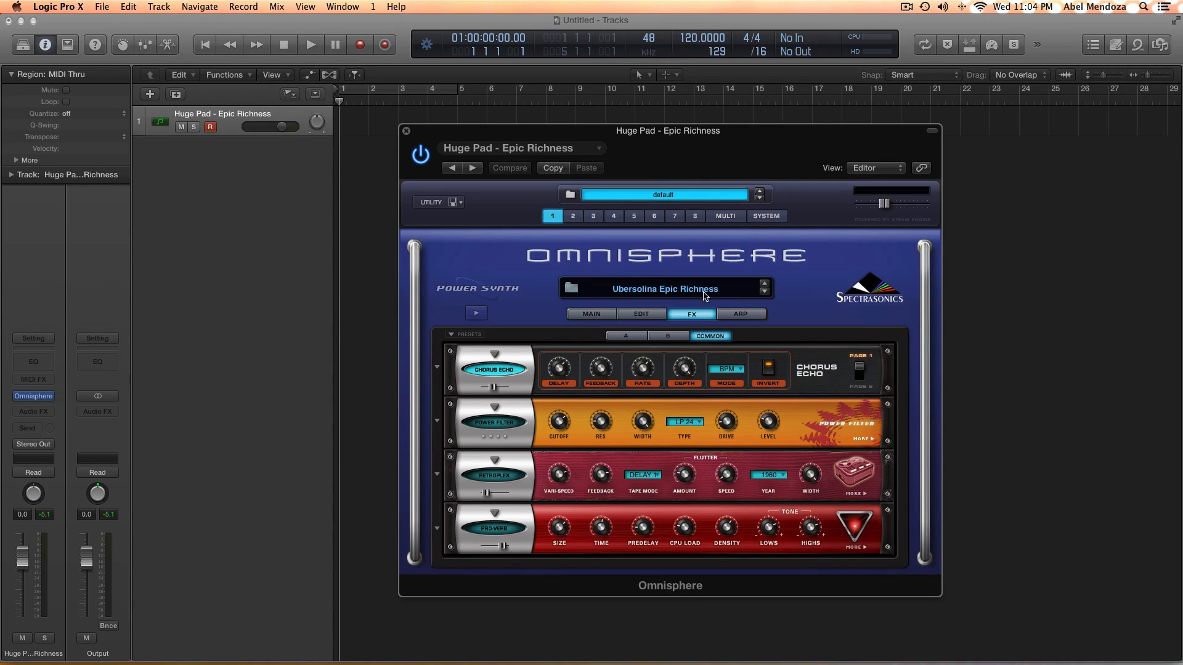
mouse_move(620, 299)
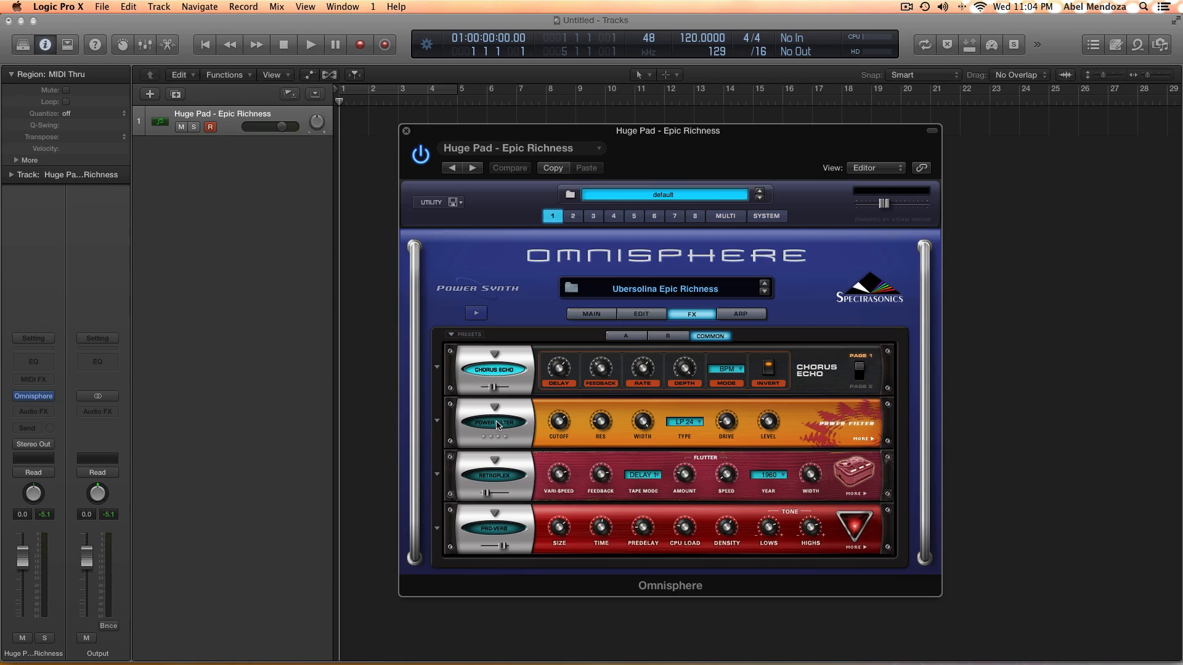
mouse_move(501, 431)
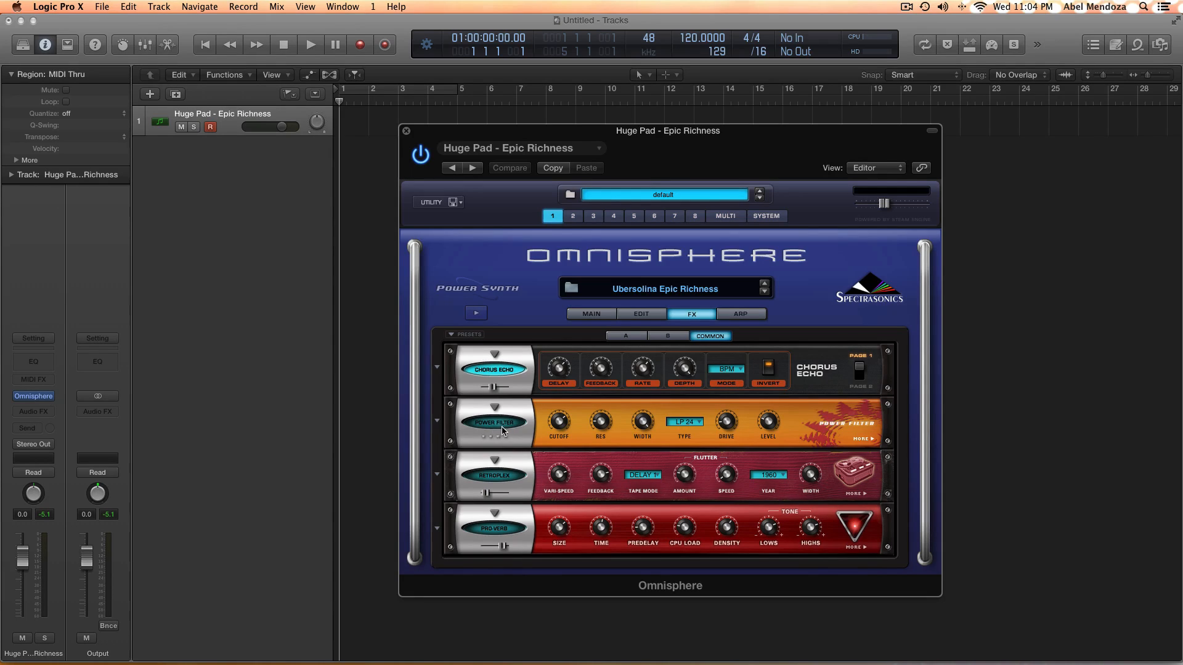
Keep Power Filter as the effect in the second FX rack slot.
left_click(493, 423)
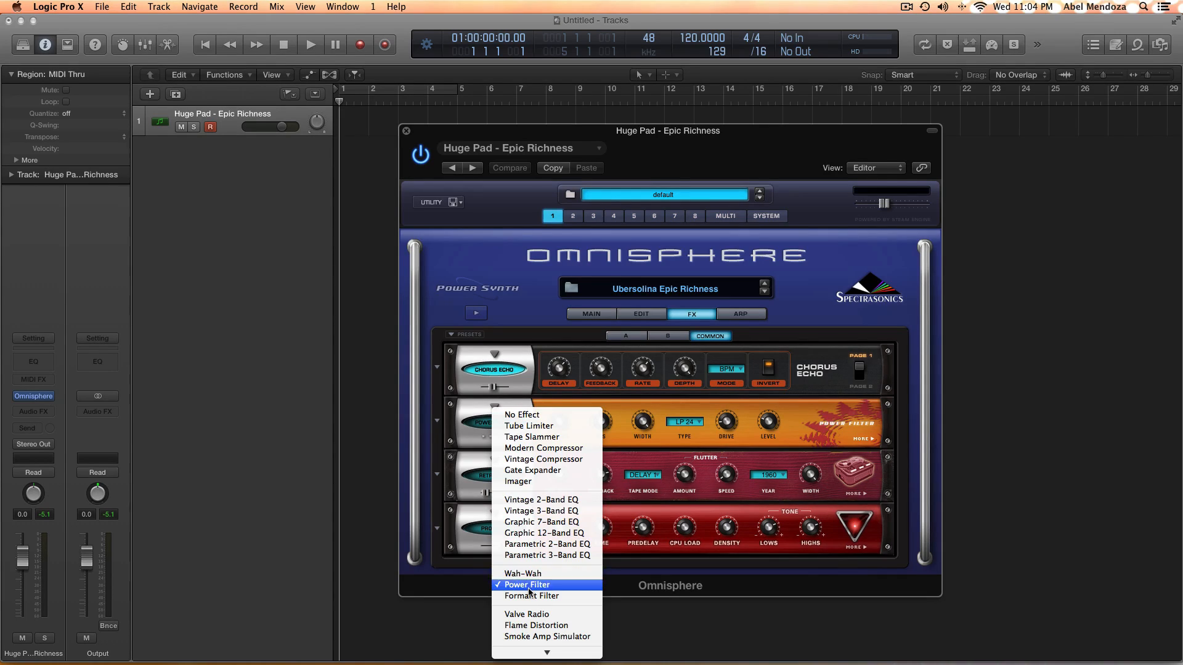
mouse_move(522, 573)
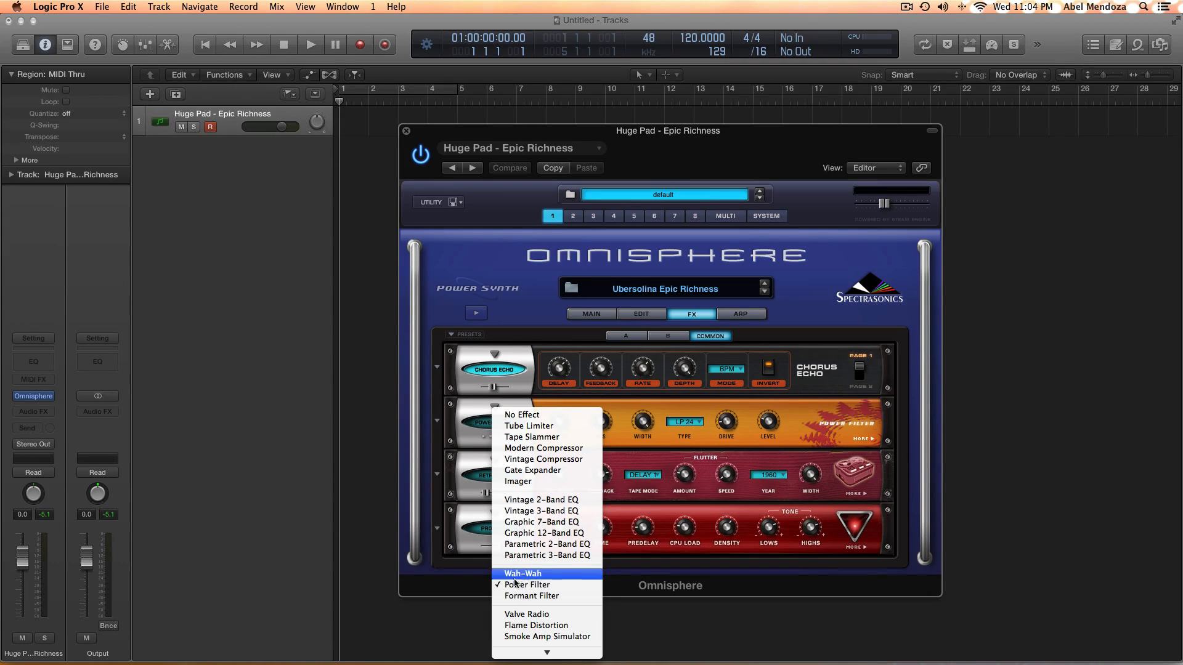
left_click(527, 584)
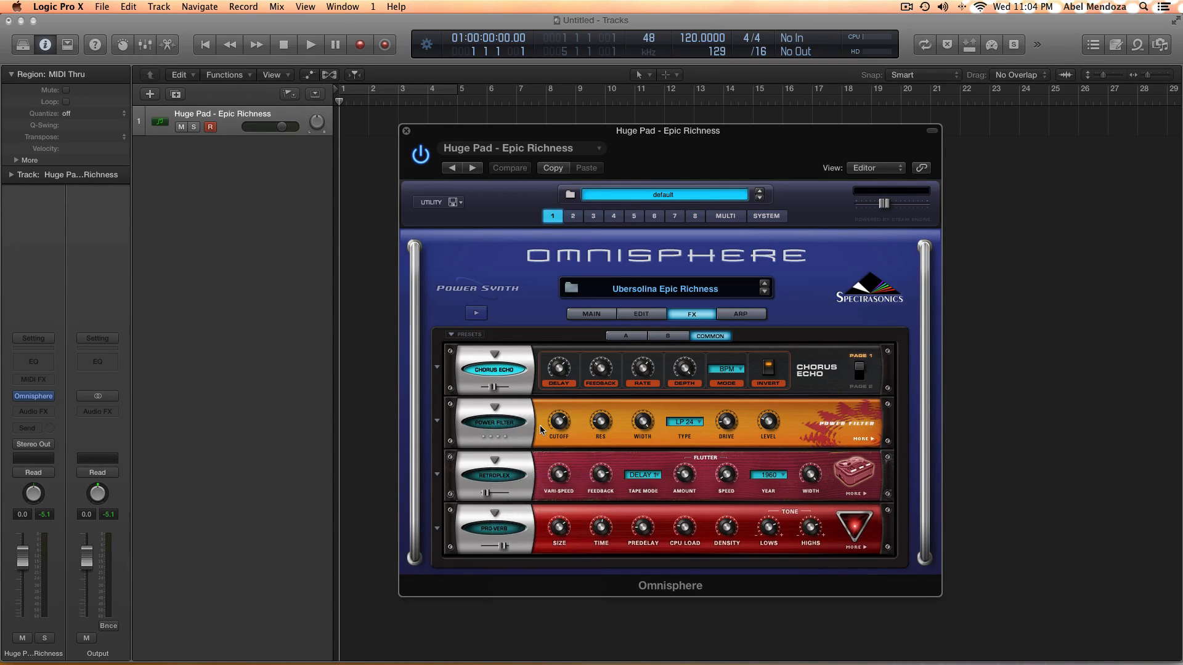
mouse_move(560, 423)
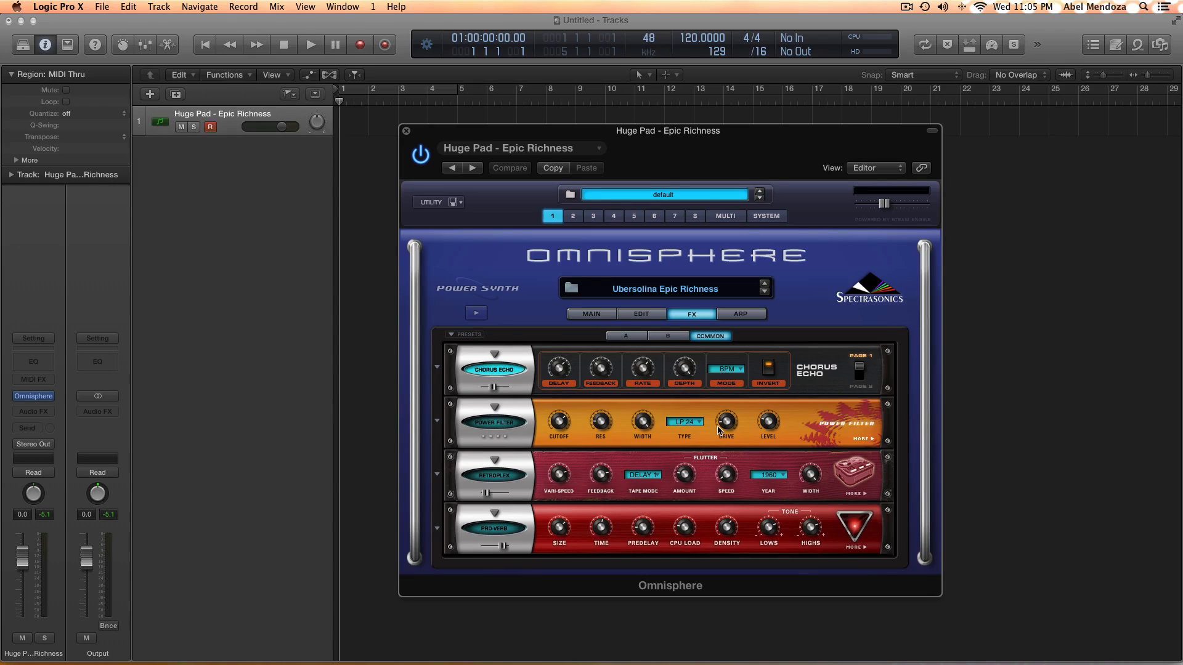
mouse_move(768, 428)
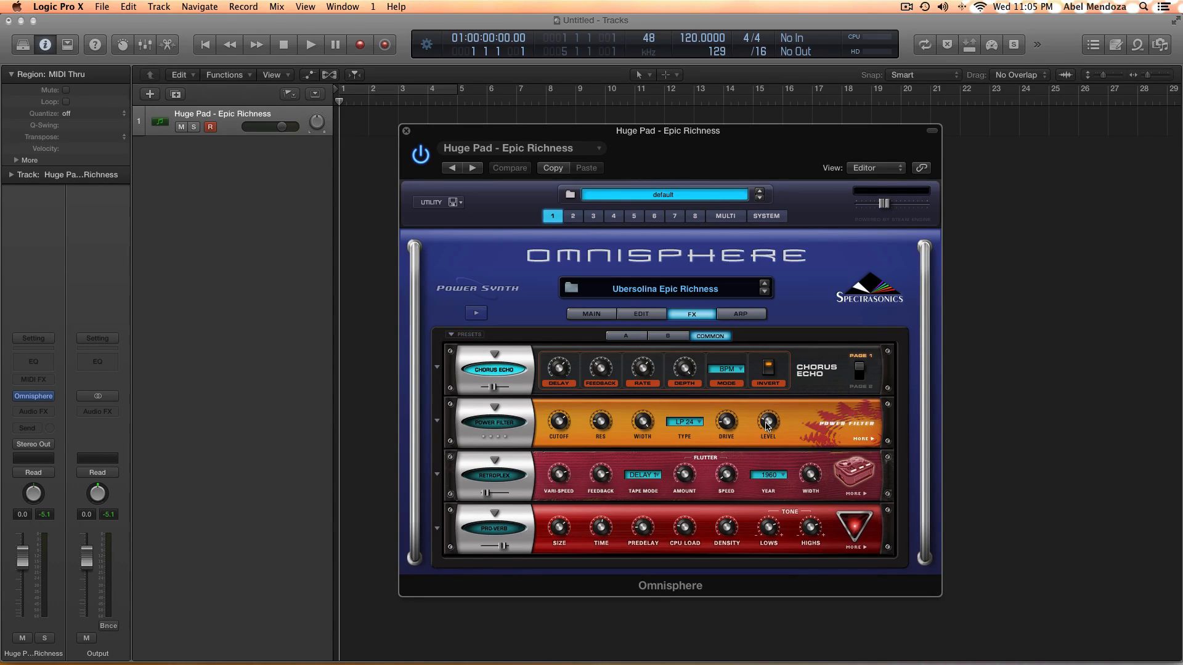
mouse_move(498, 424)
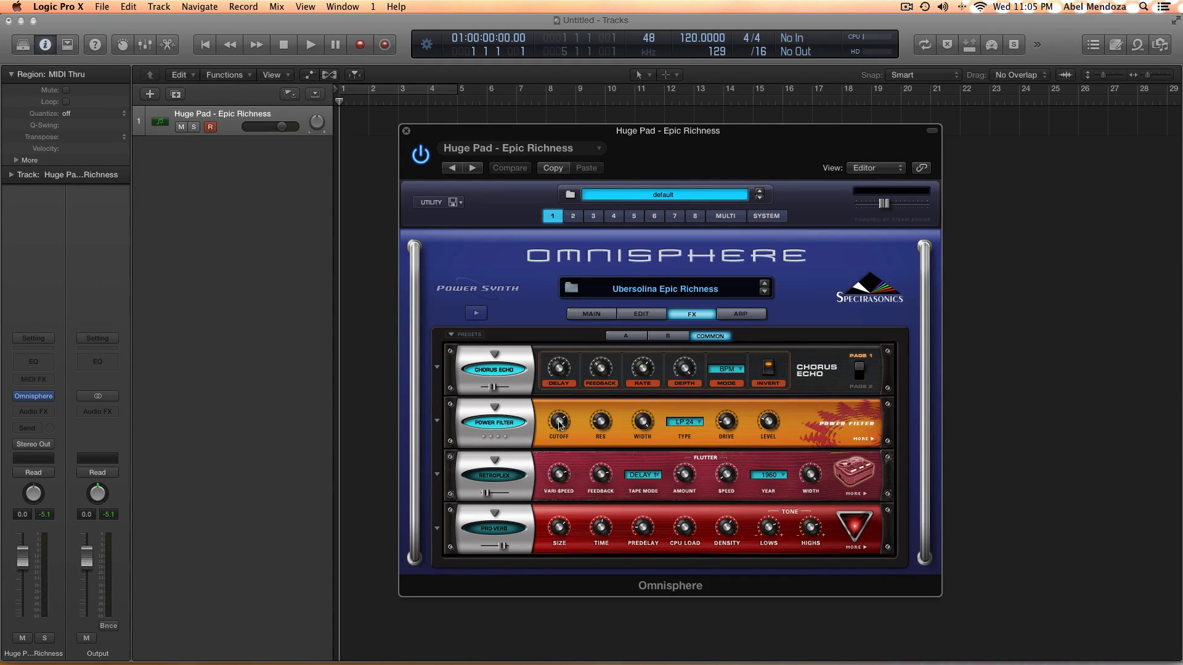
mouse_move(558, 423)
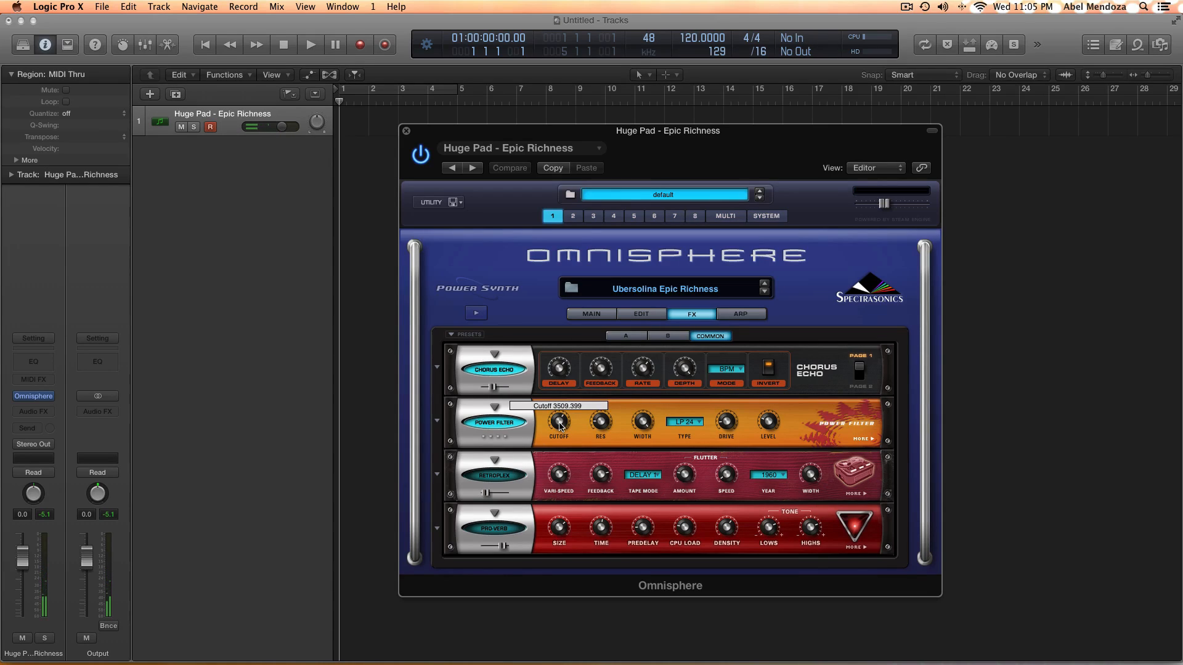
mouse_move(493, 462)
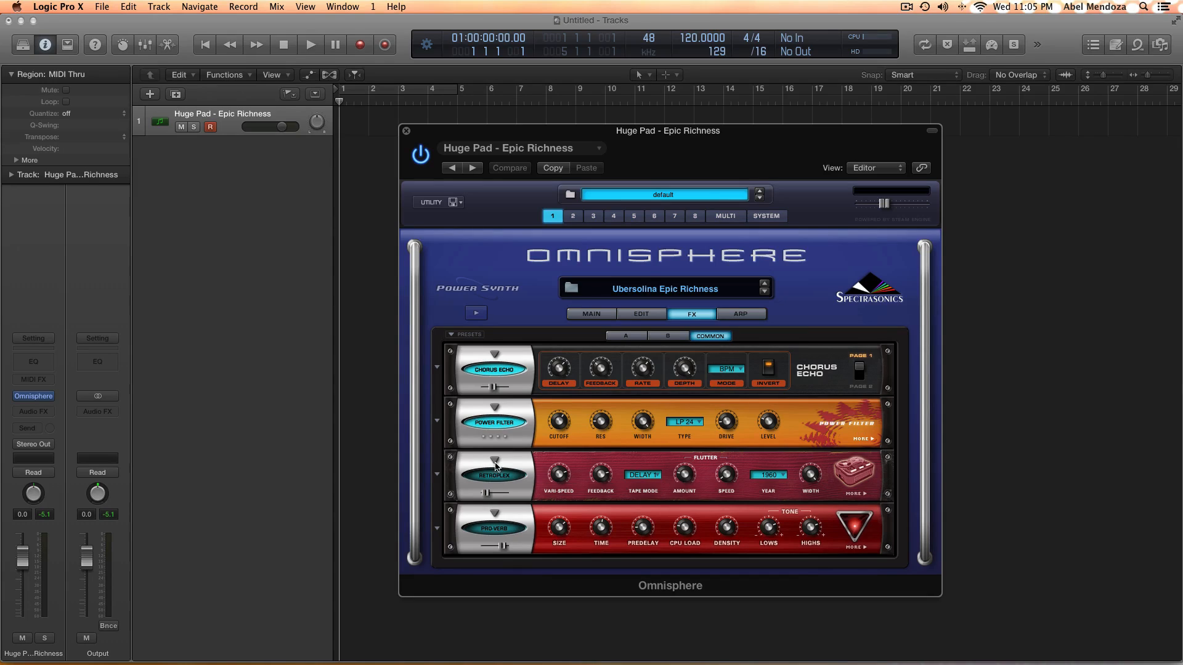
mouse_move(503, 477)
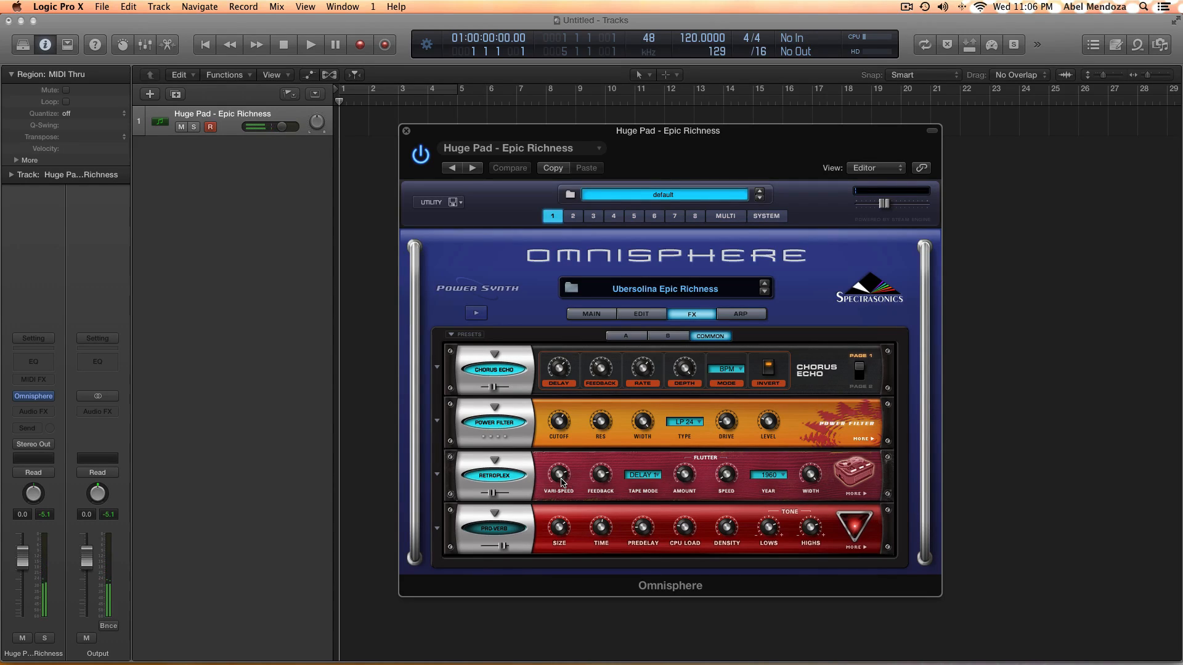
mouse_move(533, 485)
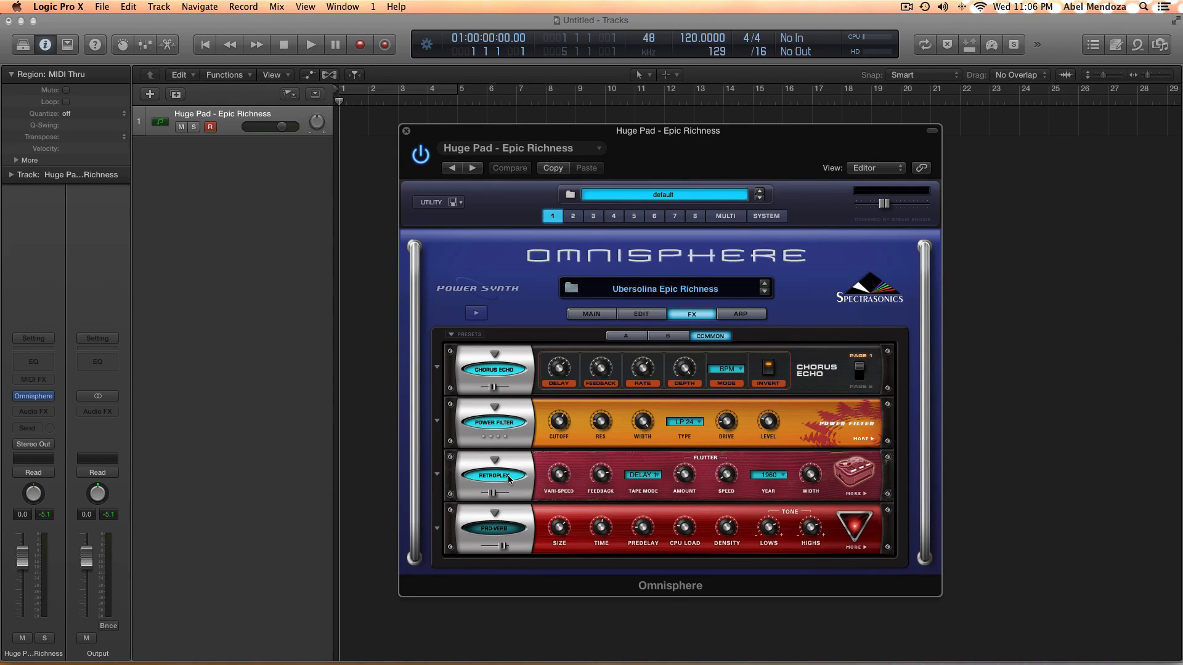
mouse_move(496, 529)
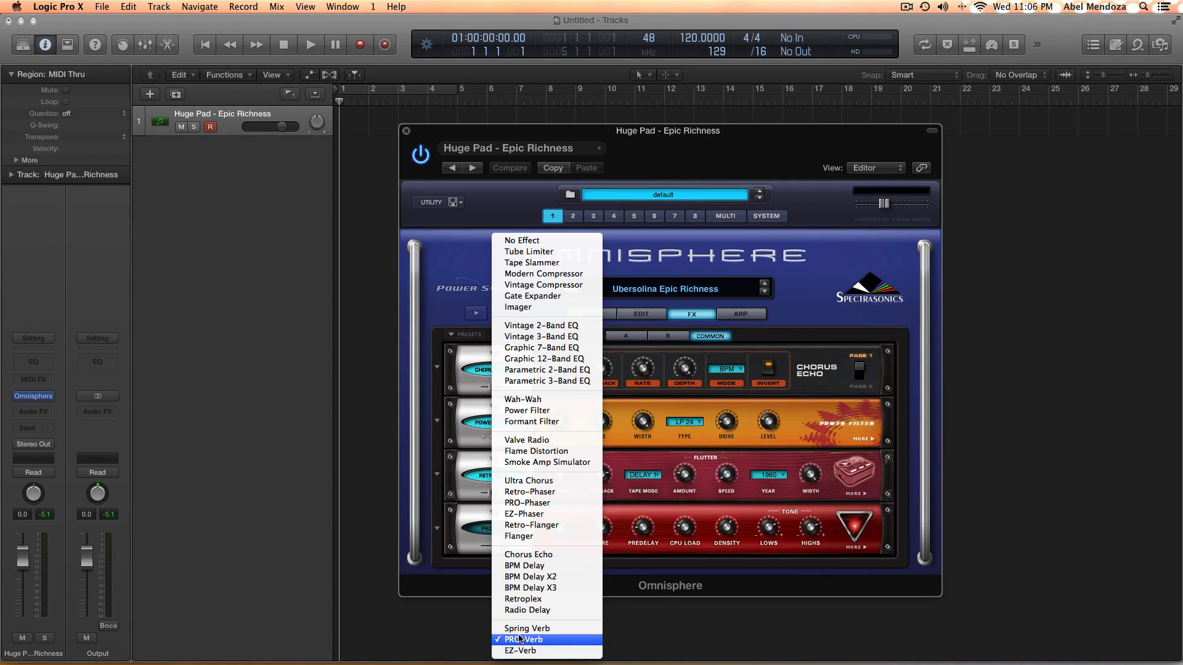
mouse_move(630, 530)
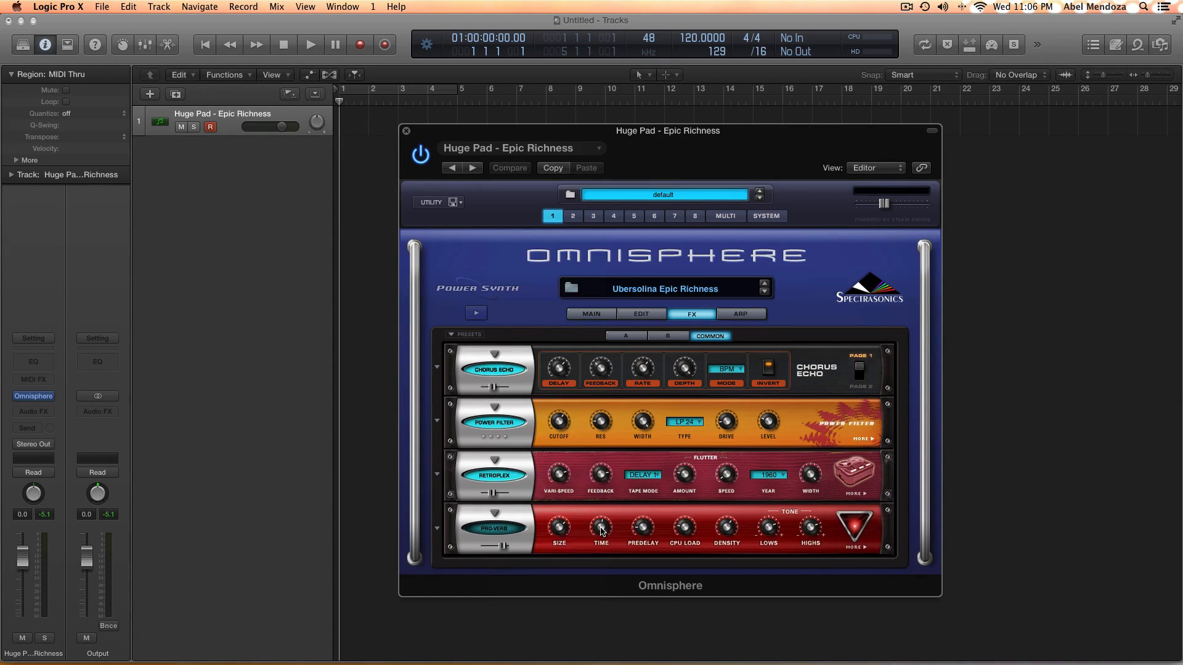
mouse_move(641, 530)
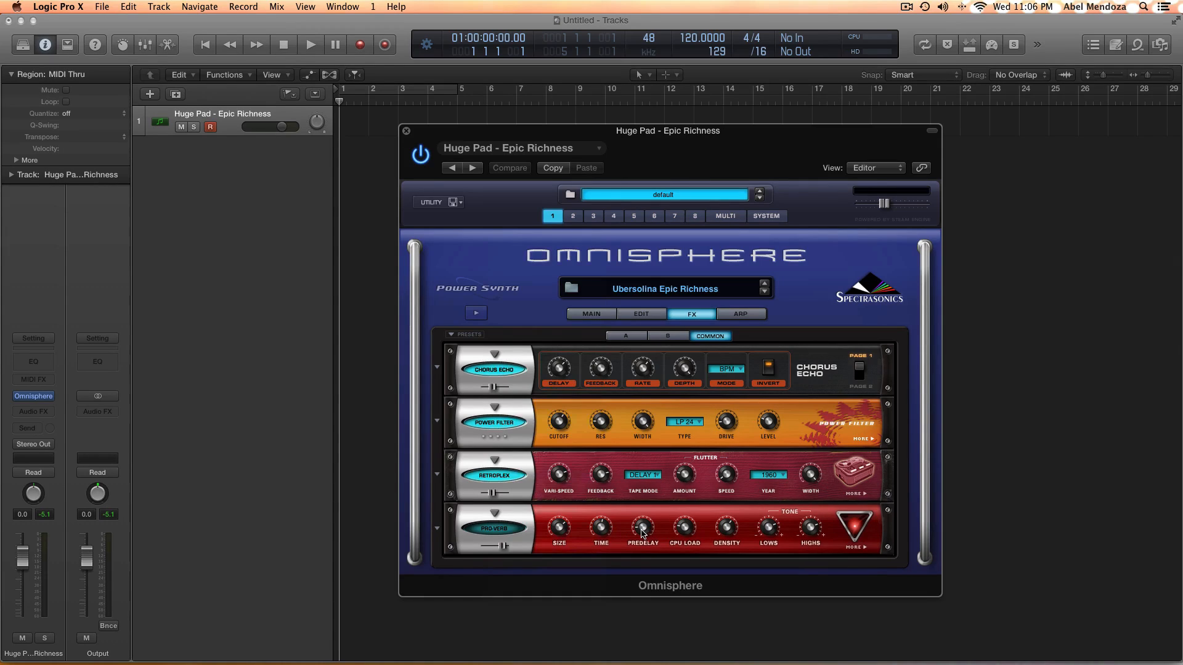
mouse_move(653, 536)
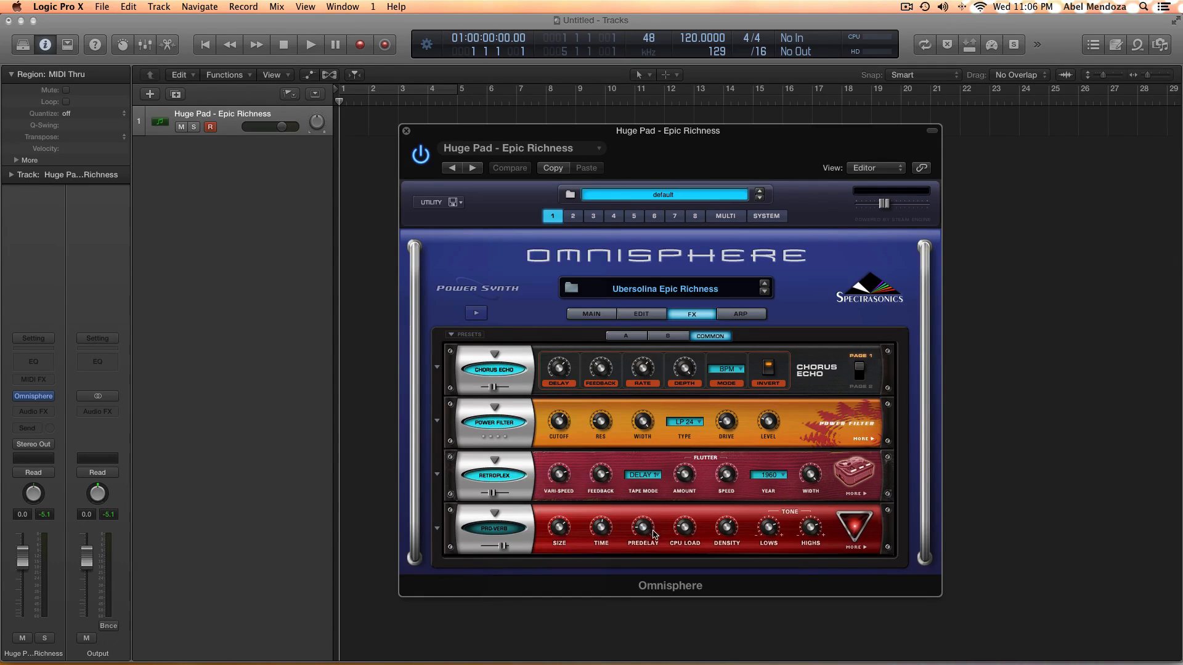
mouse_move(677, 532)
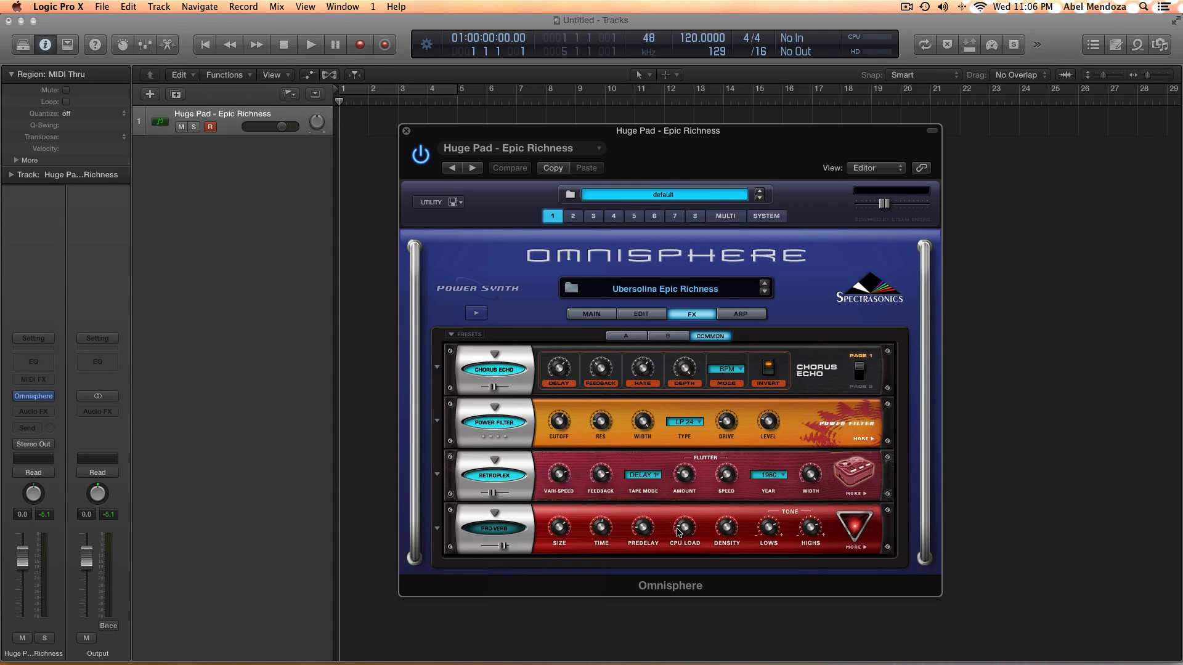
mouse_move(727, 533)
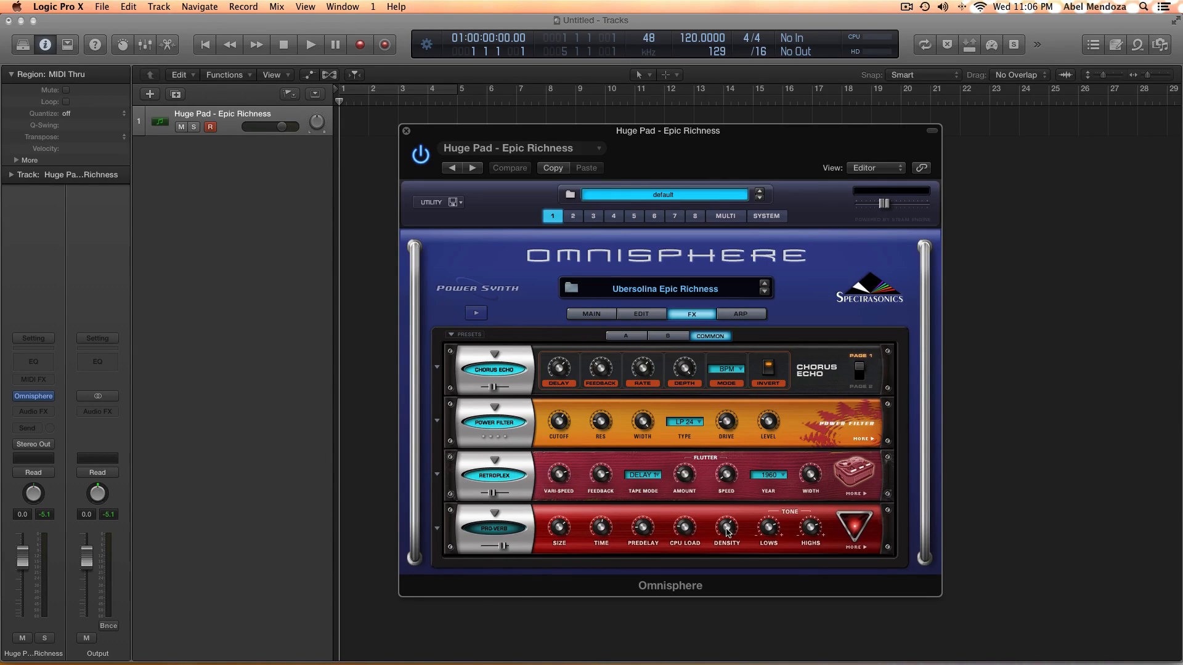
mouse_move(727, 532)
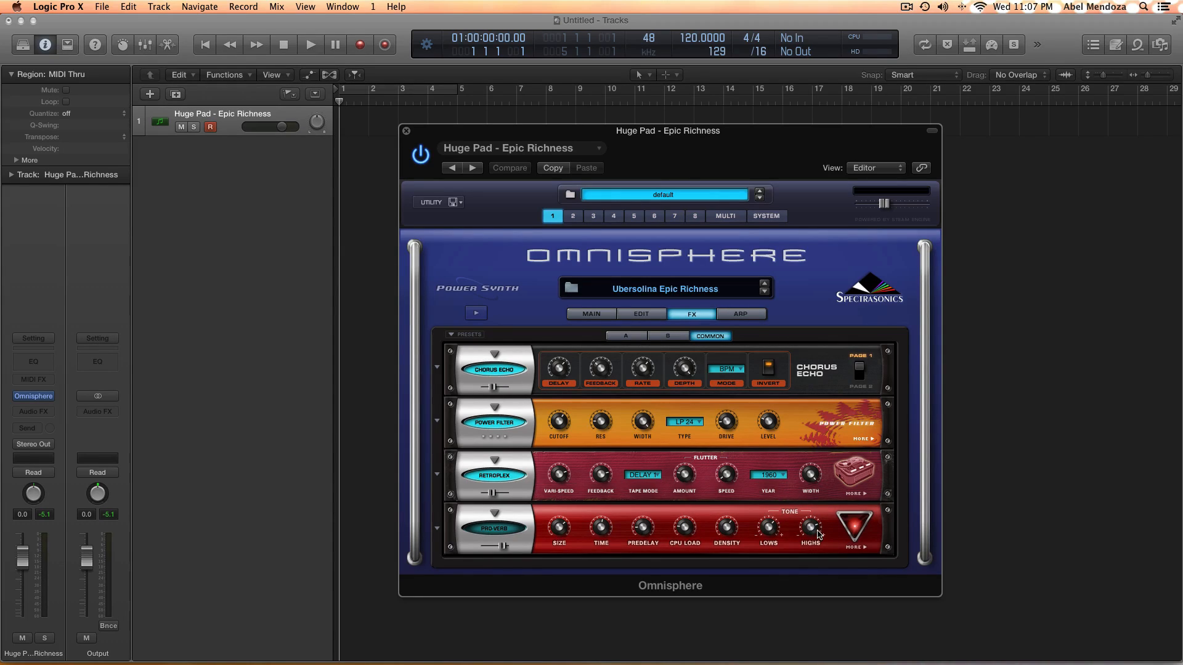
mouse_move(813, 534)
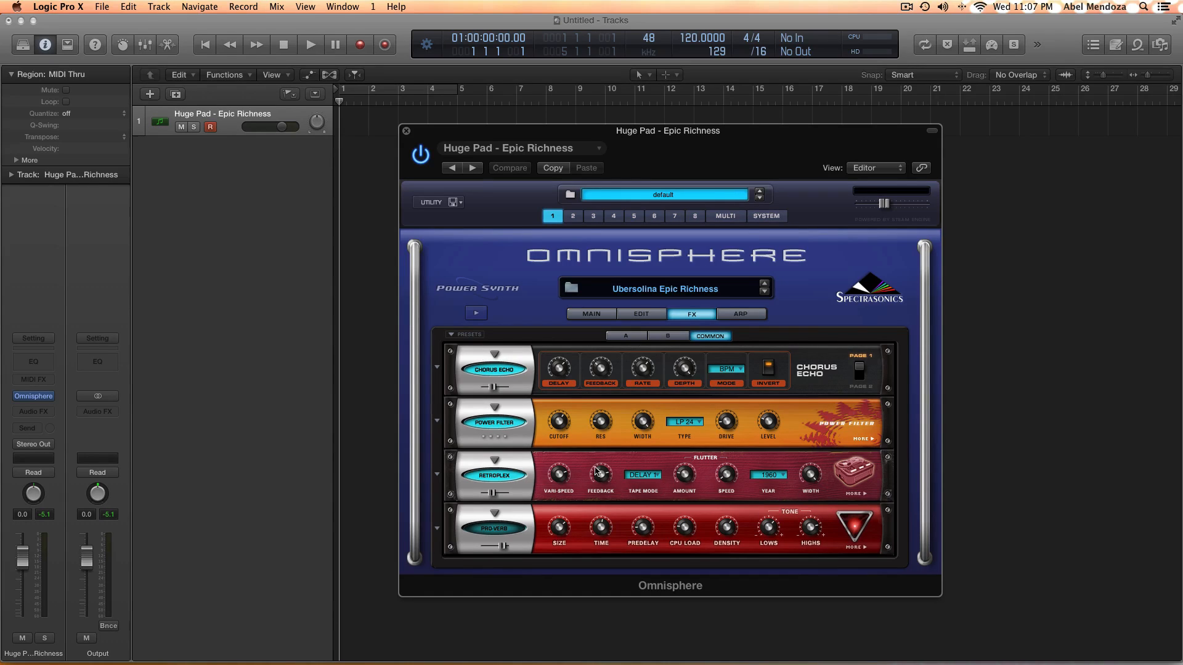
mouse_move(490, 530)
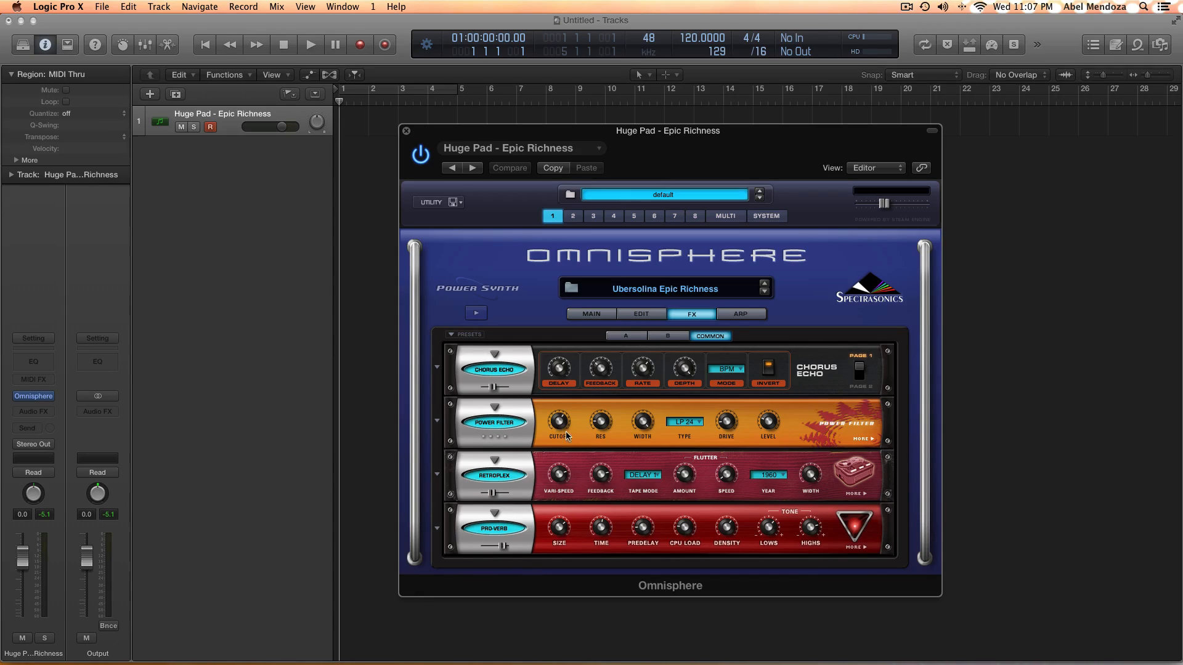
mouse_move(660, 437)
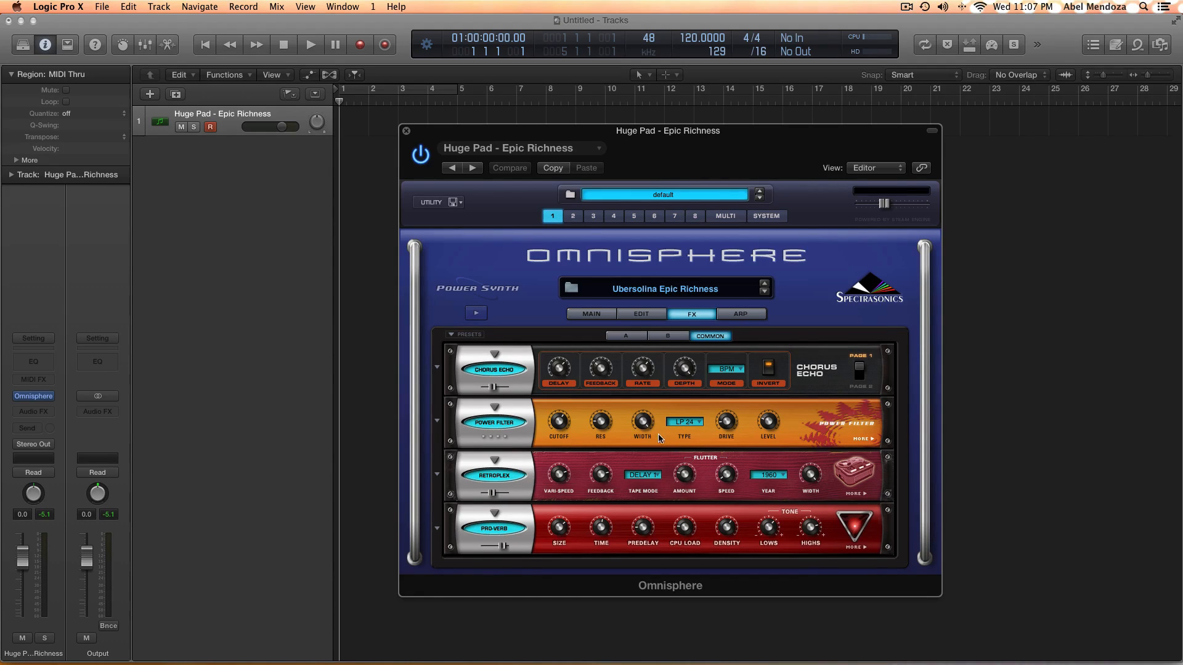
mouse_move(566, 439)
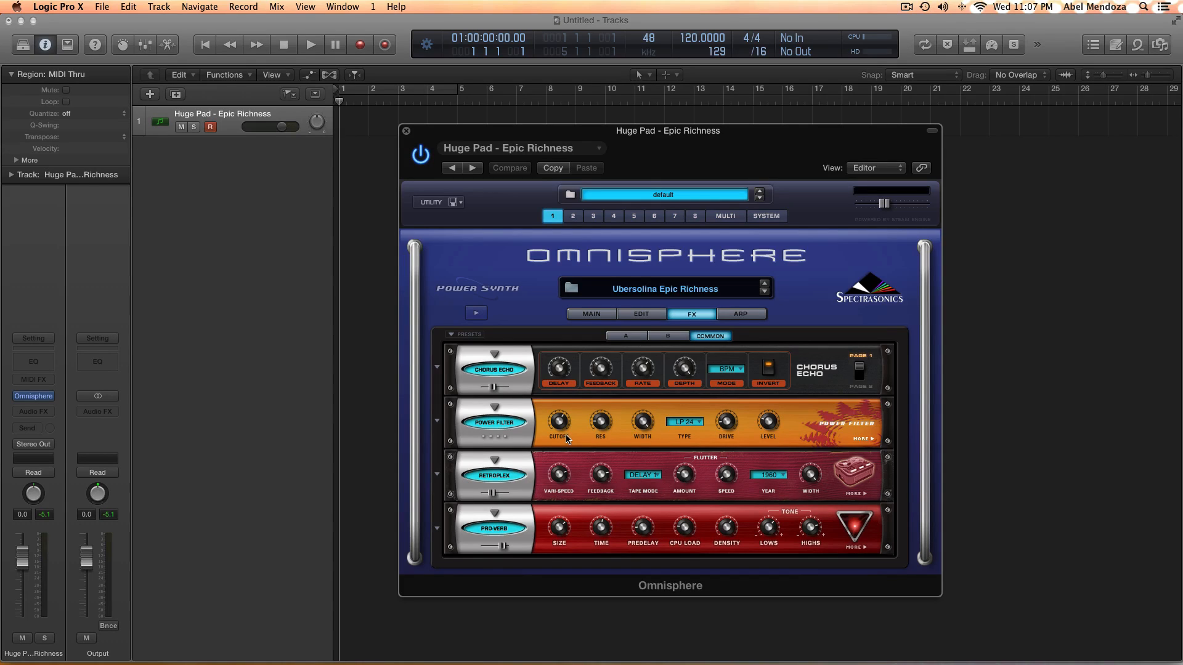
Return to the FX rack and show reset, MIDI learn and automation options for Power Filter cutoff.
left_click(590, 314)
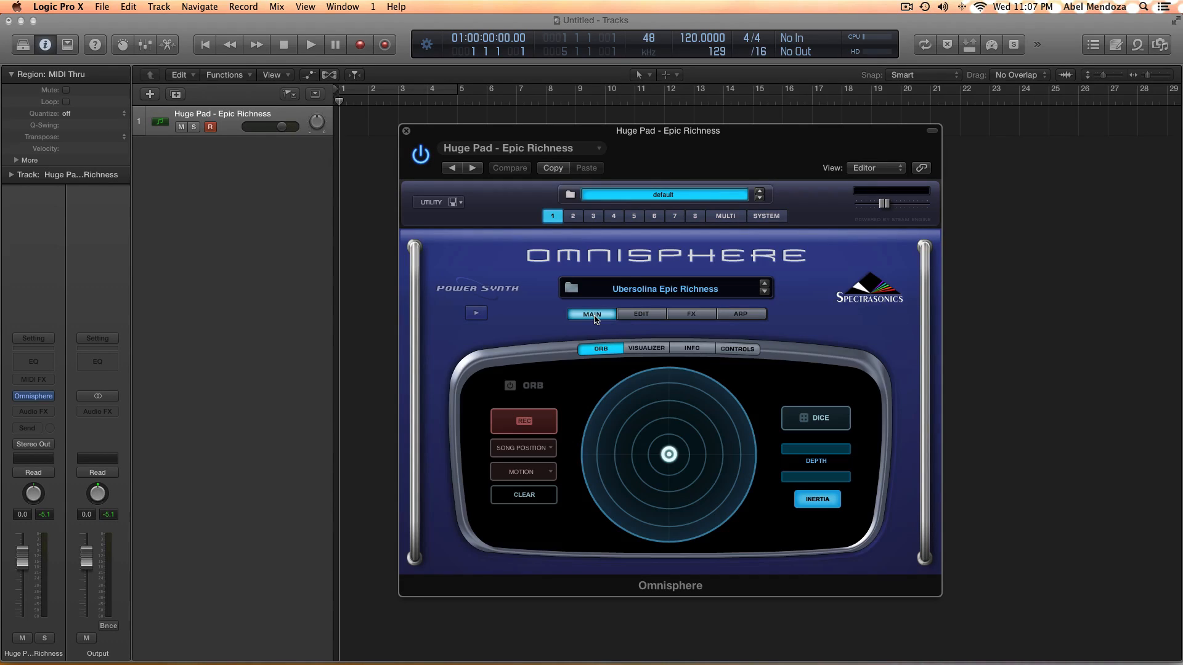
mouse_move(735, 348)
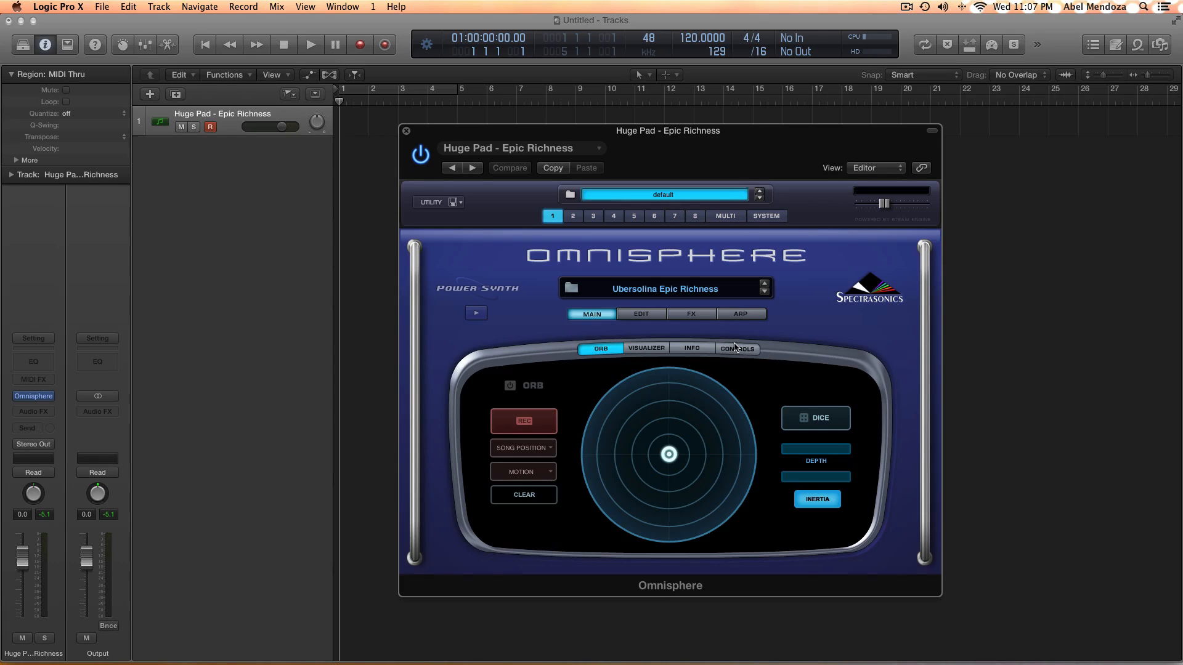
left_click(737, 349)
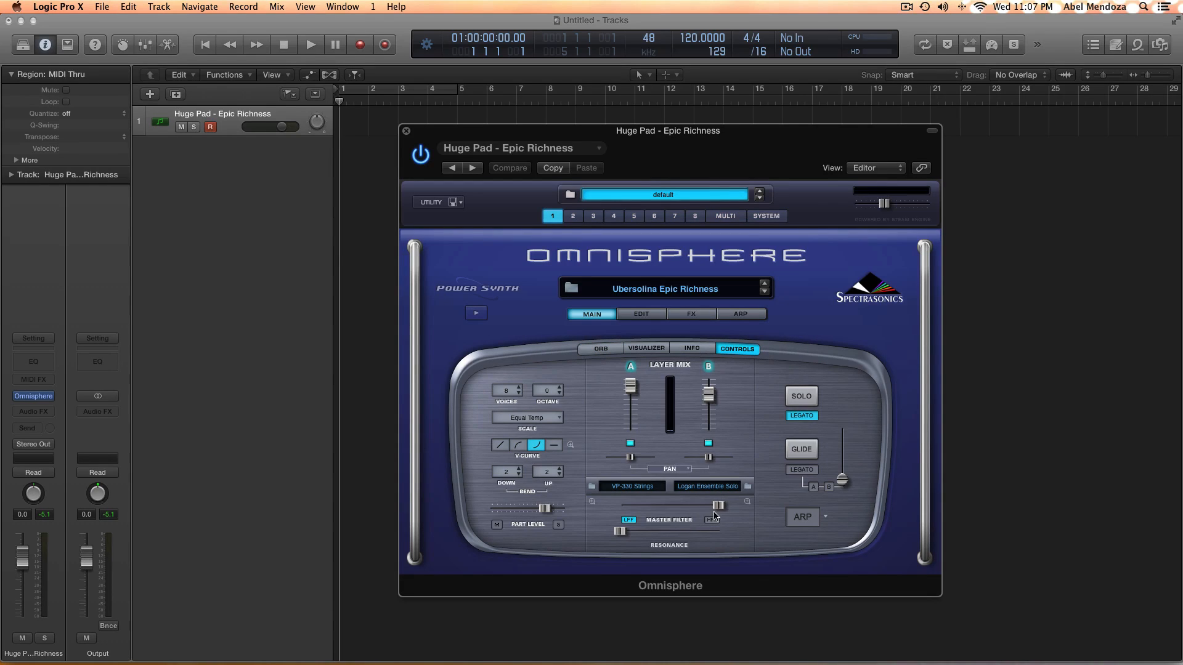
left_click(690, 314)
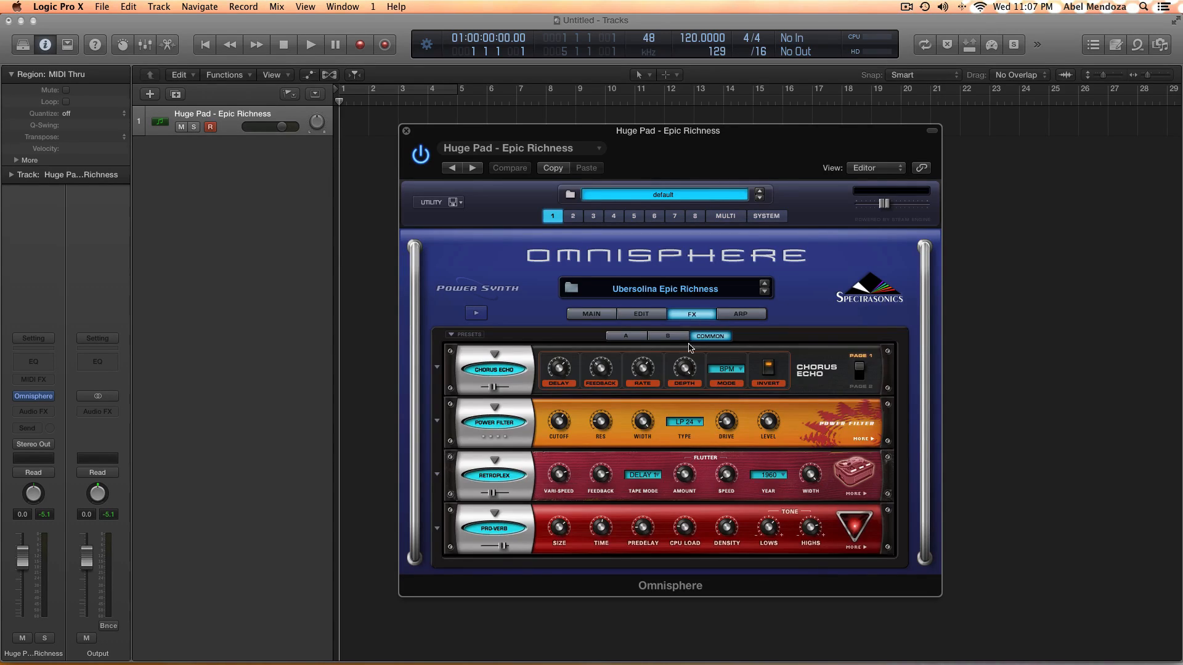
mouse_move(588, 439)
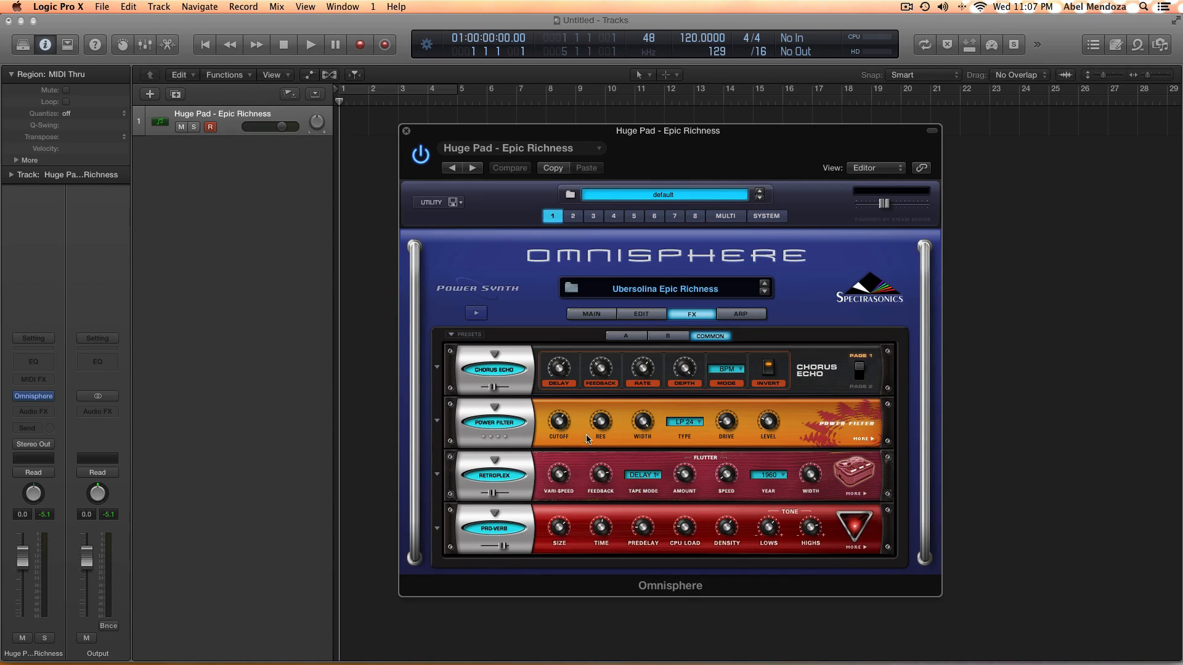
mouse_move(551, 438)
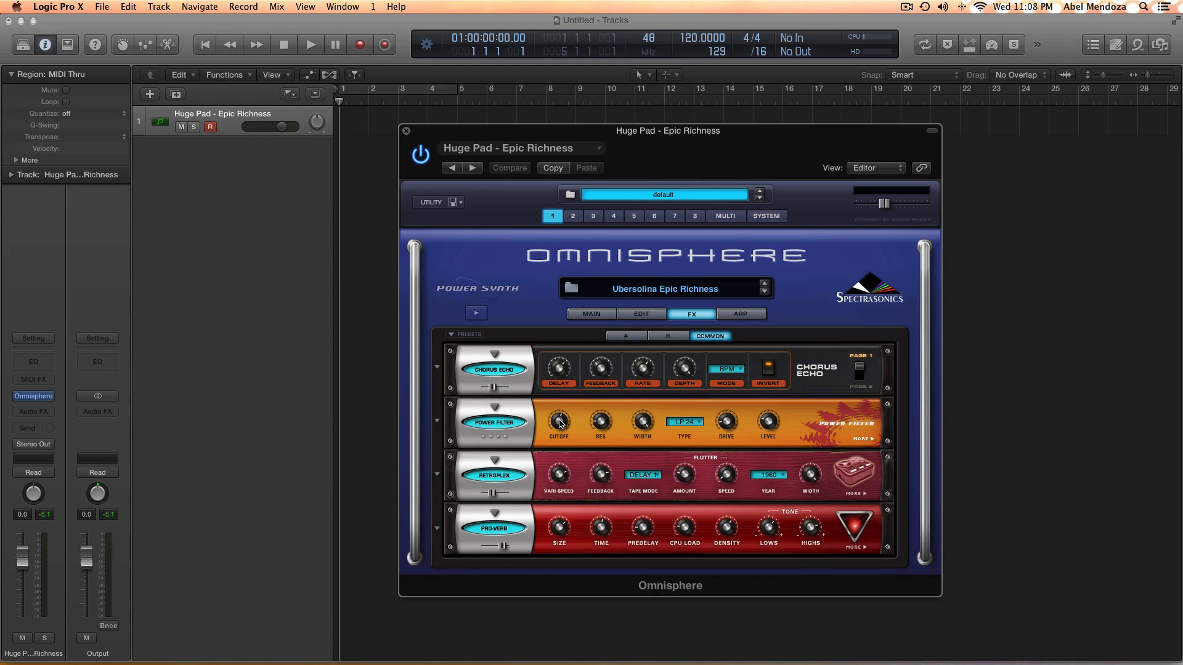
right_click(558, 423)
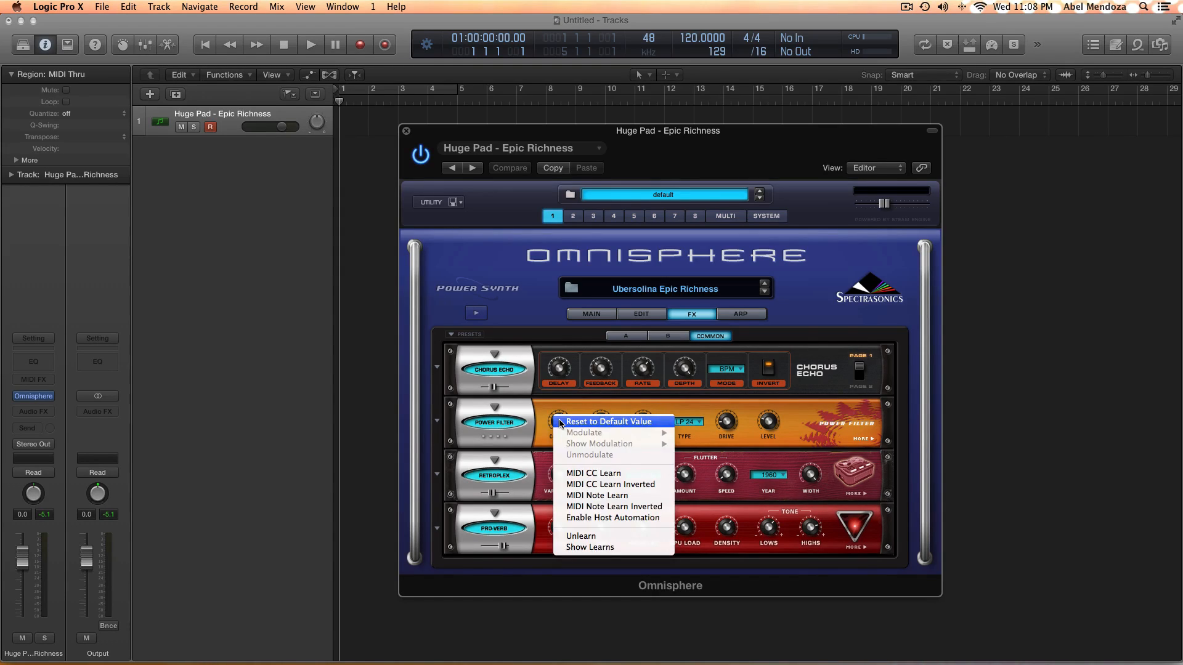
mouse_move(592, 473)
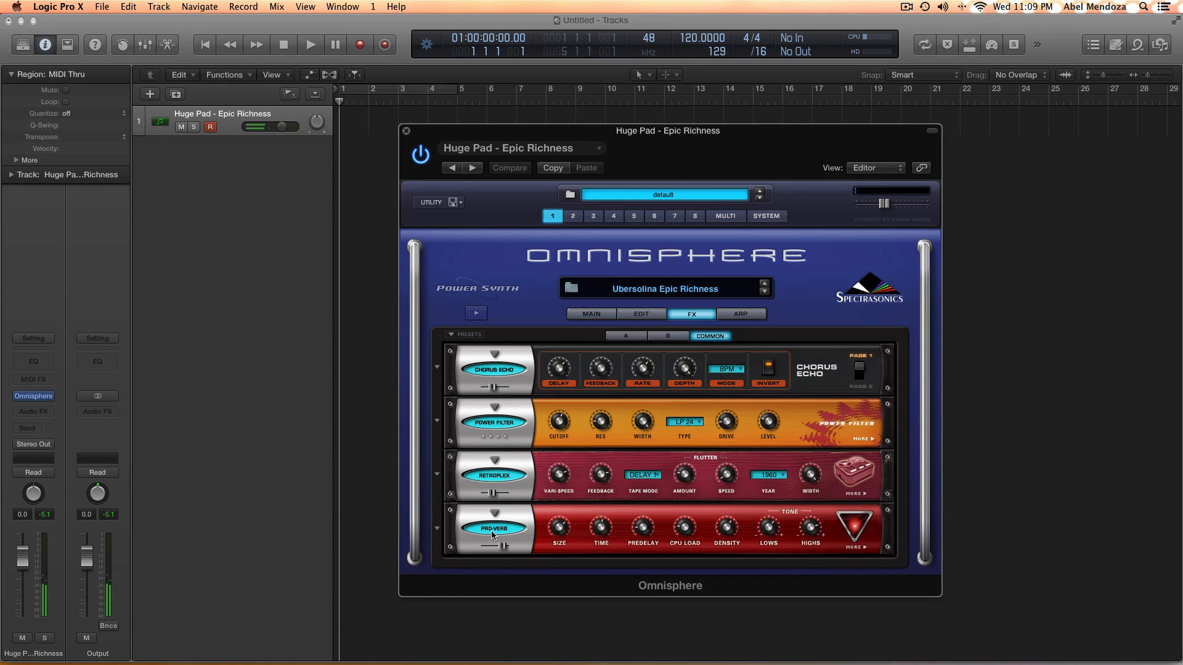
mouse_move(518, 159)
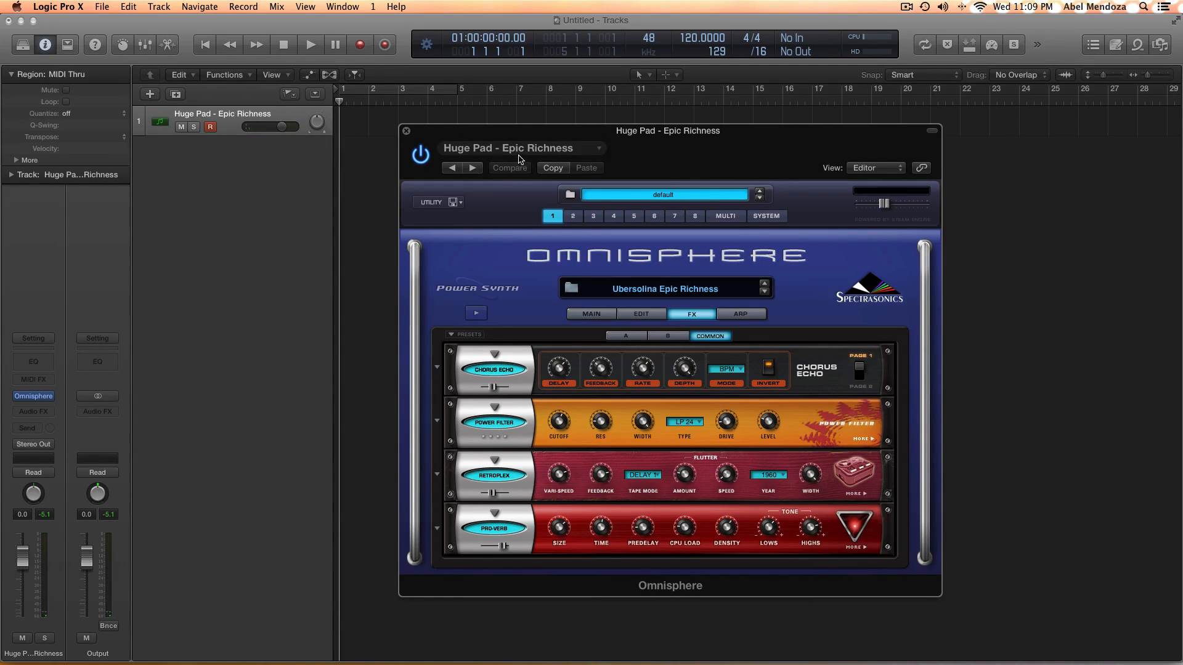